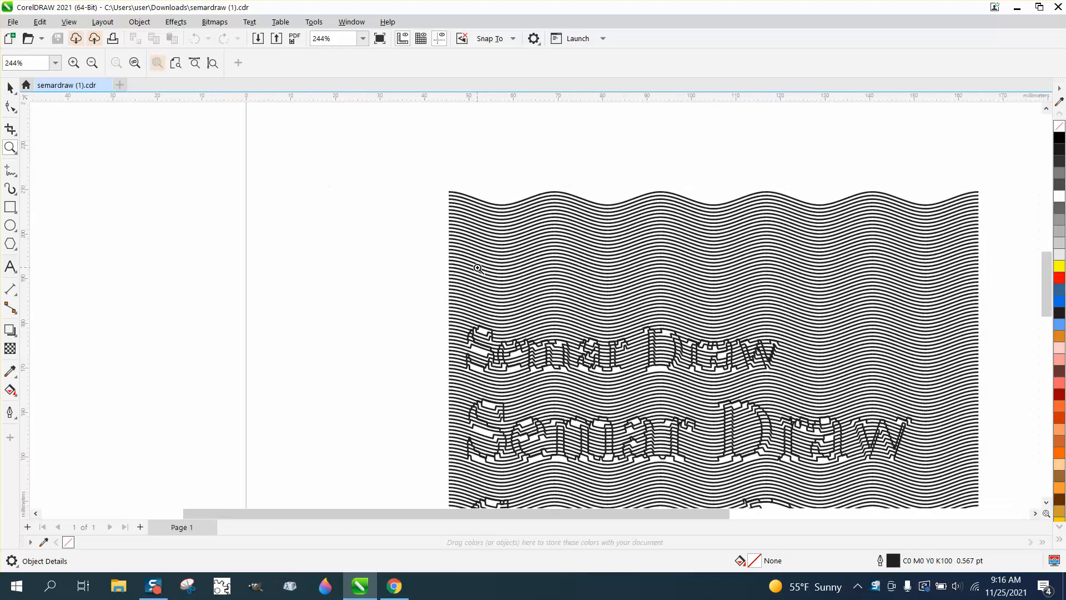
Crop the wavy line pattern down to its narrow top band, removing the old lettering.
{"action": "left_click", "coordinate": [93, 62]}
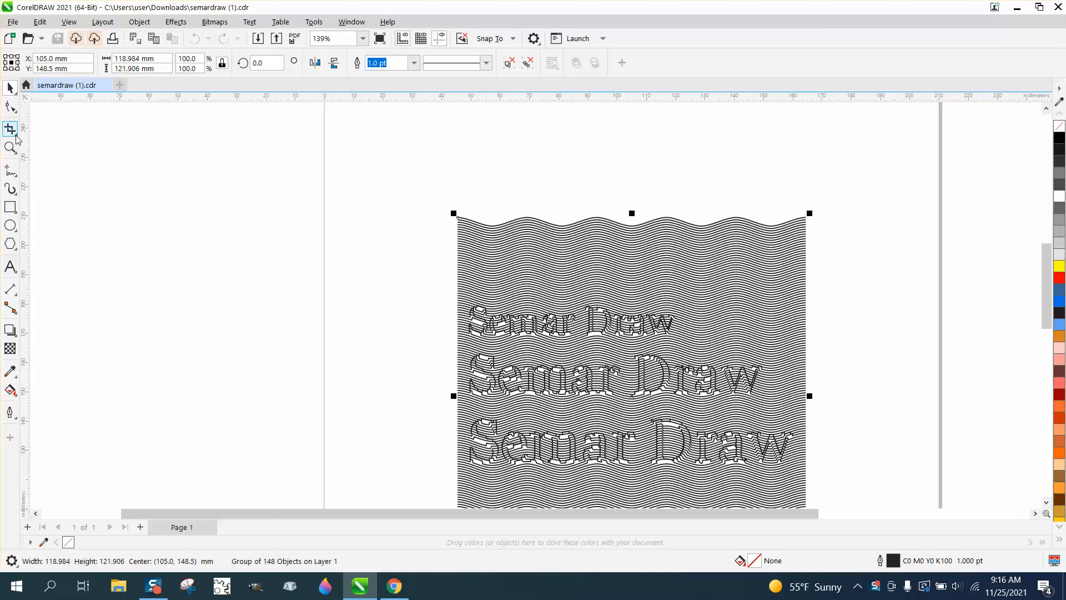
{"action": "left_click", "coordinate": [9, 129]}
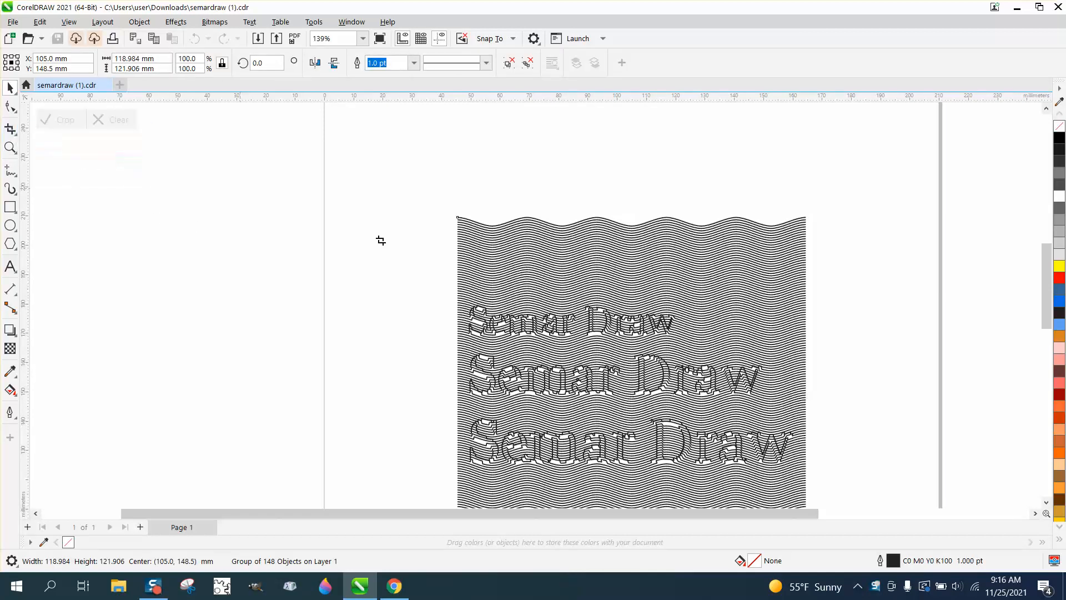
{"action": "left_click_drag", "start_coordinate": [440, 217], "coordinate": [735, 291]}
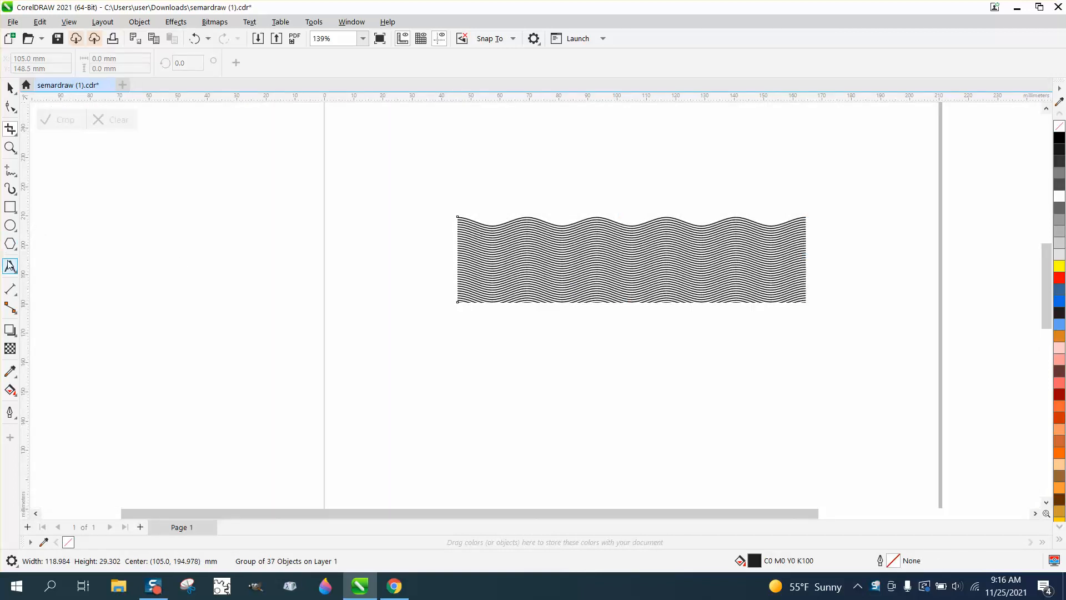
Create a bold Arial TEXT word and place it over the left side of the wavy strip.
{"action": "left_click", "coordinate": [10, 267]}
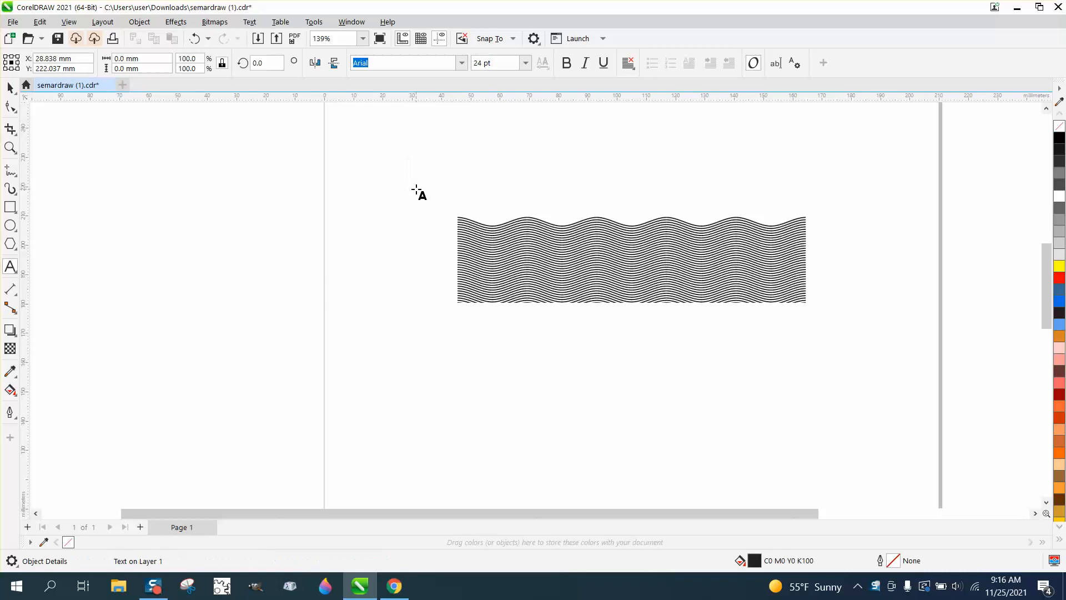
{"action": "type", "text": "TEXT"}
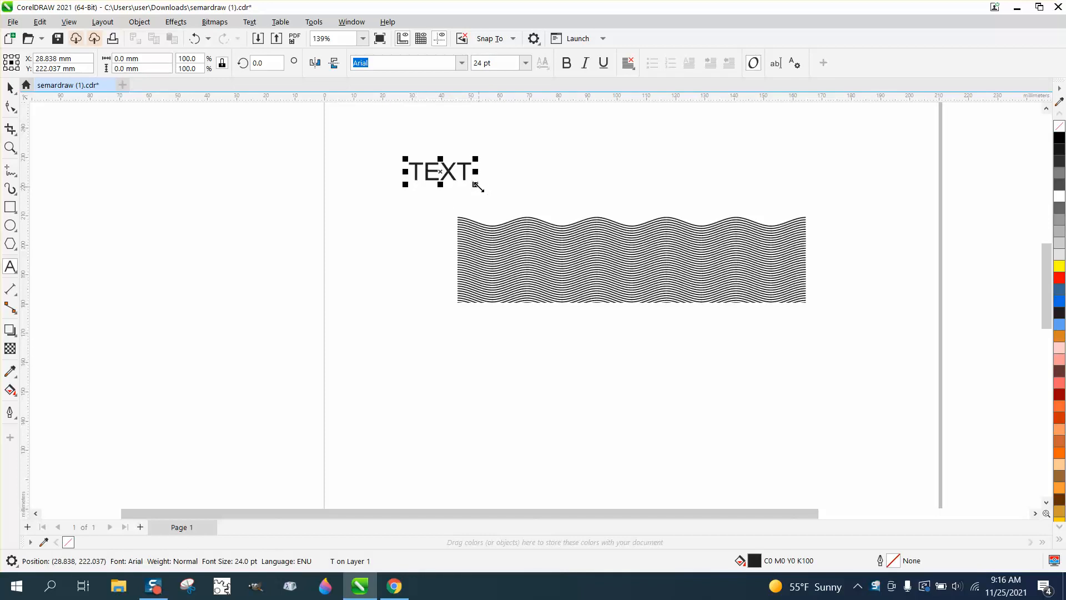
{"action": "left_click", "coordinate": [565, 62]}
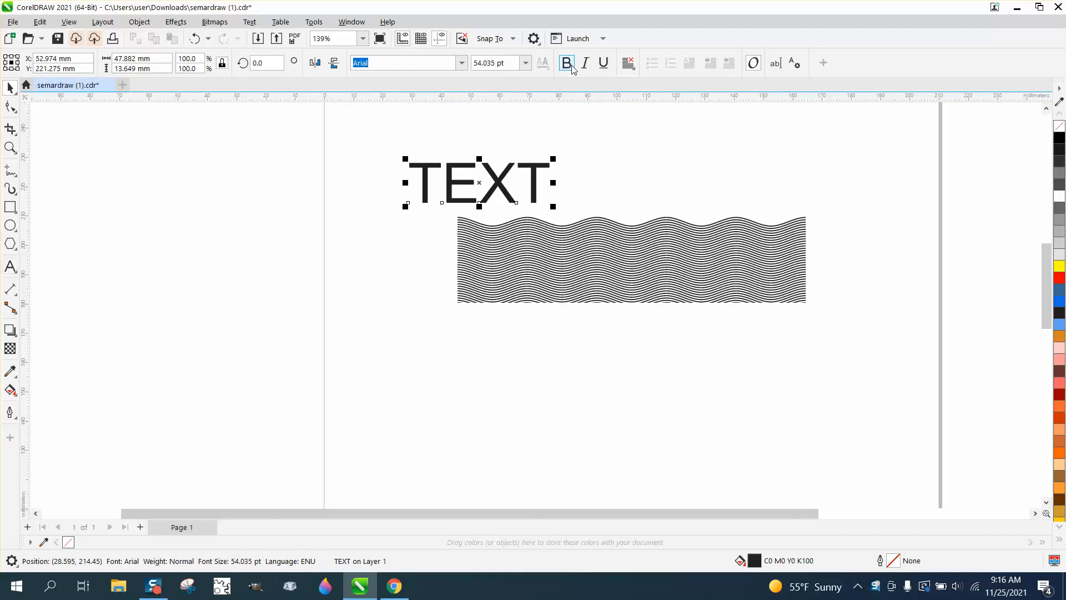
{"action": "left_click", "coordinate": [565, 63]}
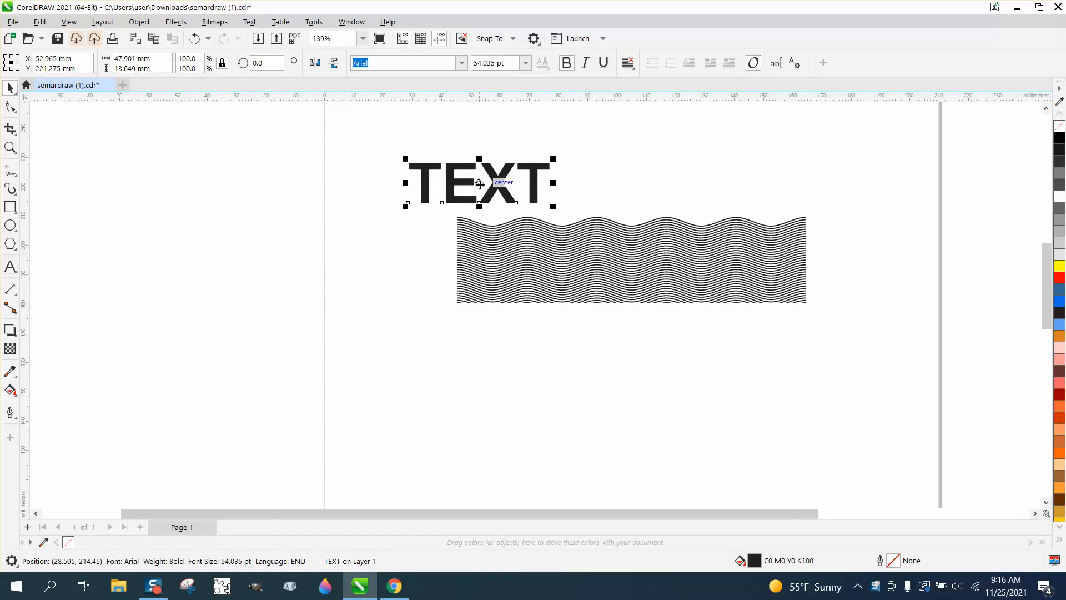
{"action": "left_click_drag", "start_coordinate": [479, 183], "coordinate": [534, 267]}
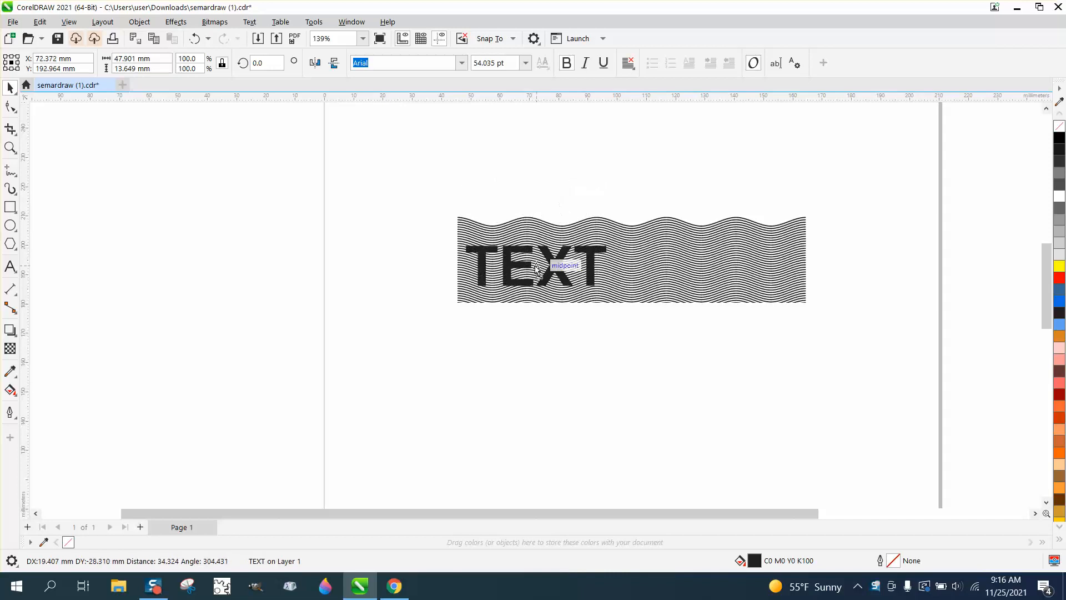
{"action": "left_click", "coordinate": [536, 267]}
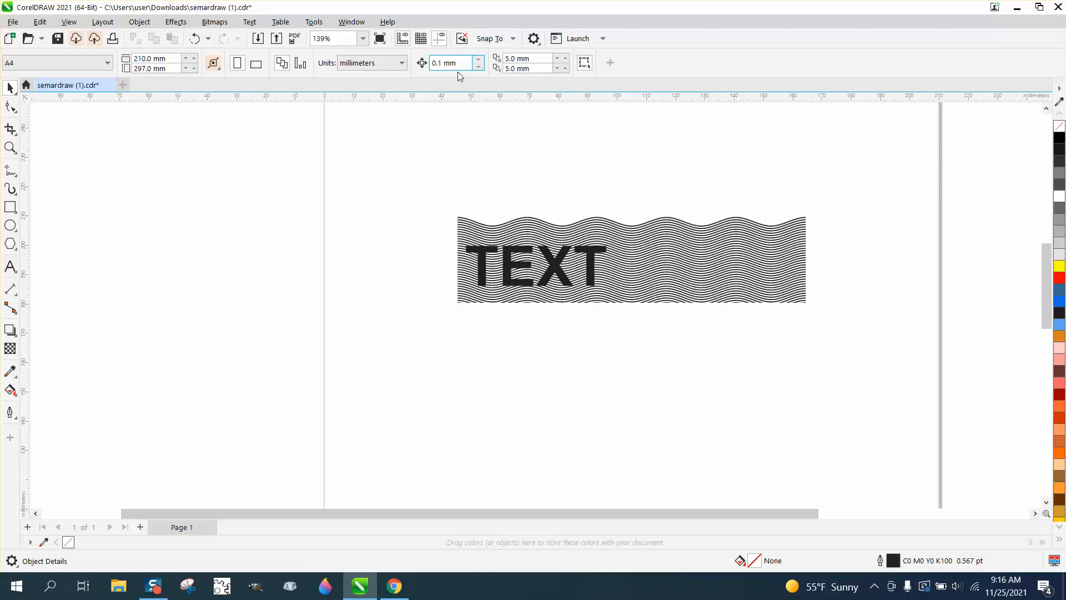
Set nudge distance to 20 mm and leave one TEXT copy above the strip, one over it.
{"action": "left_click", "coordinate": [533, 268]}
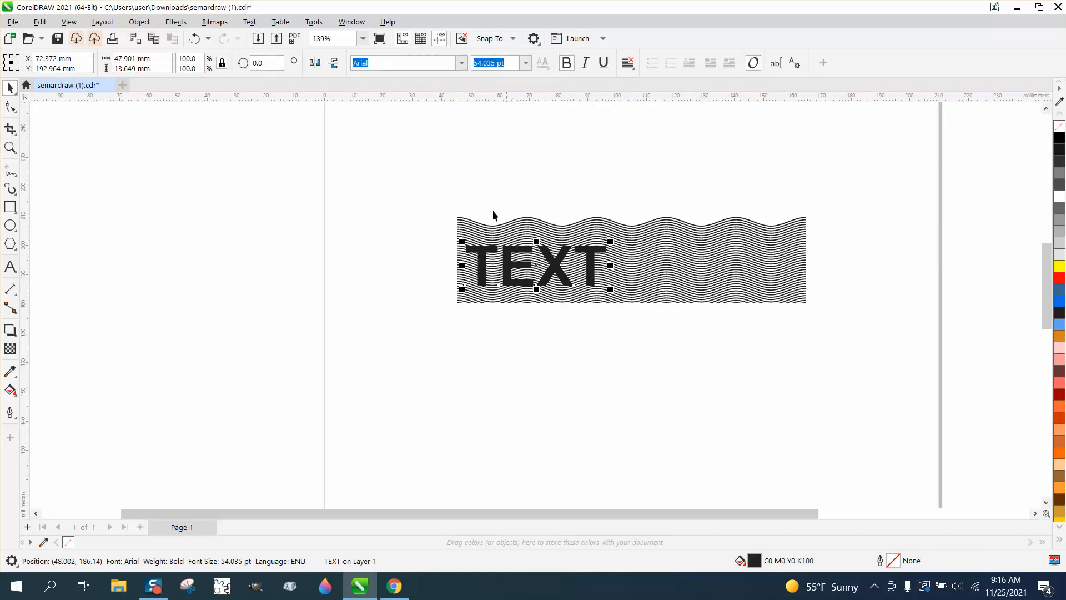
{"action": "left_click", "coordinate": [471, 178]}
{"action": "type", "text": "2"}
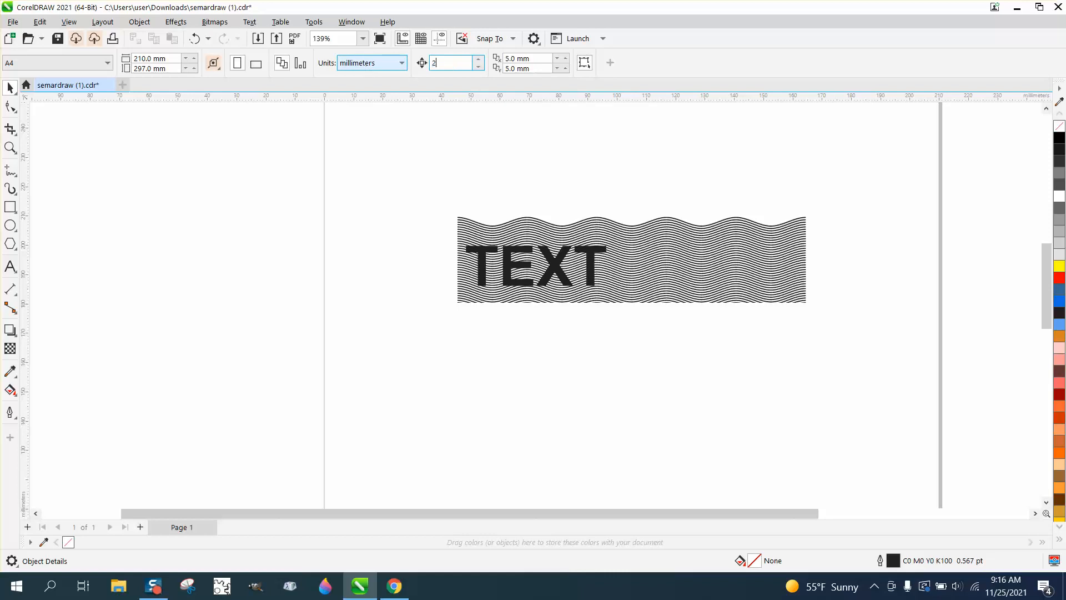
{"action": "type", "text": "0"}
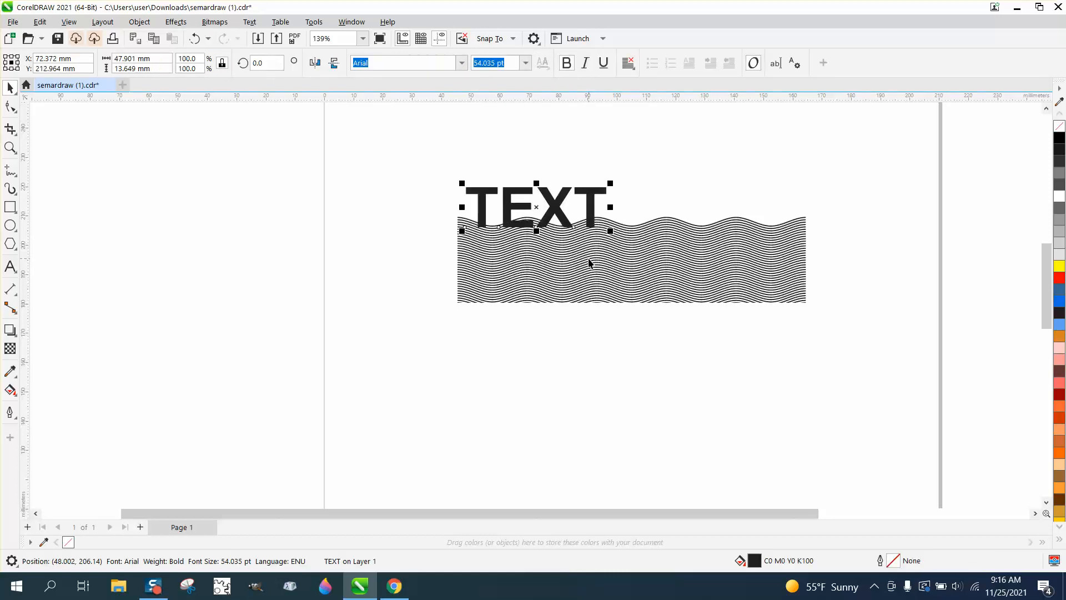
{"action": "left_click_drag", "start_coordinate": [535, 205], "coordinate": [535, 147]}
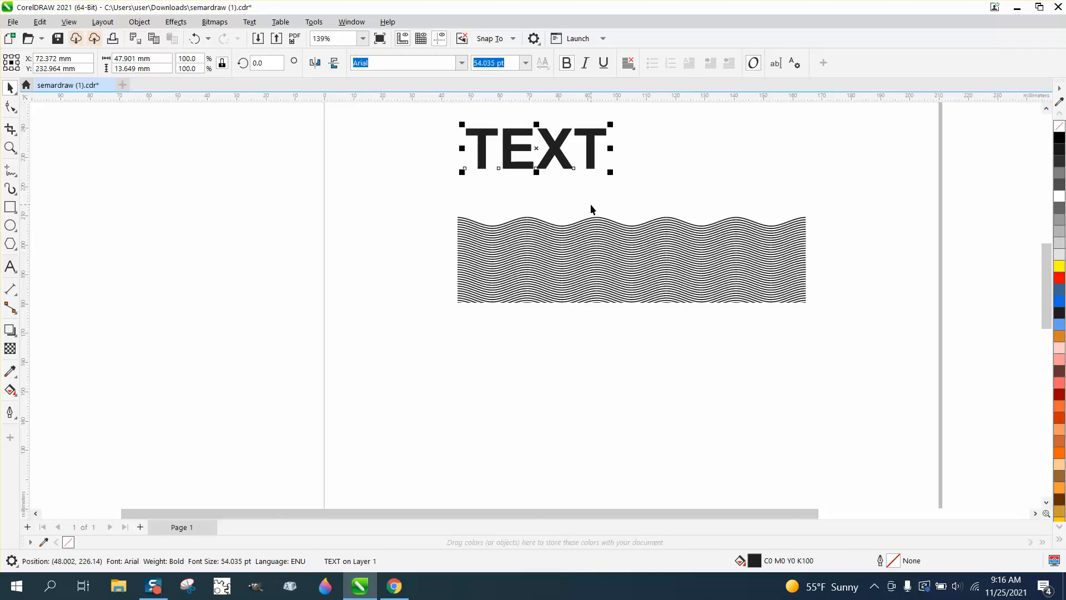
{"action": "left_click_drag", "start_coordinate": [535, 147], "coordinate": [535, 265]}
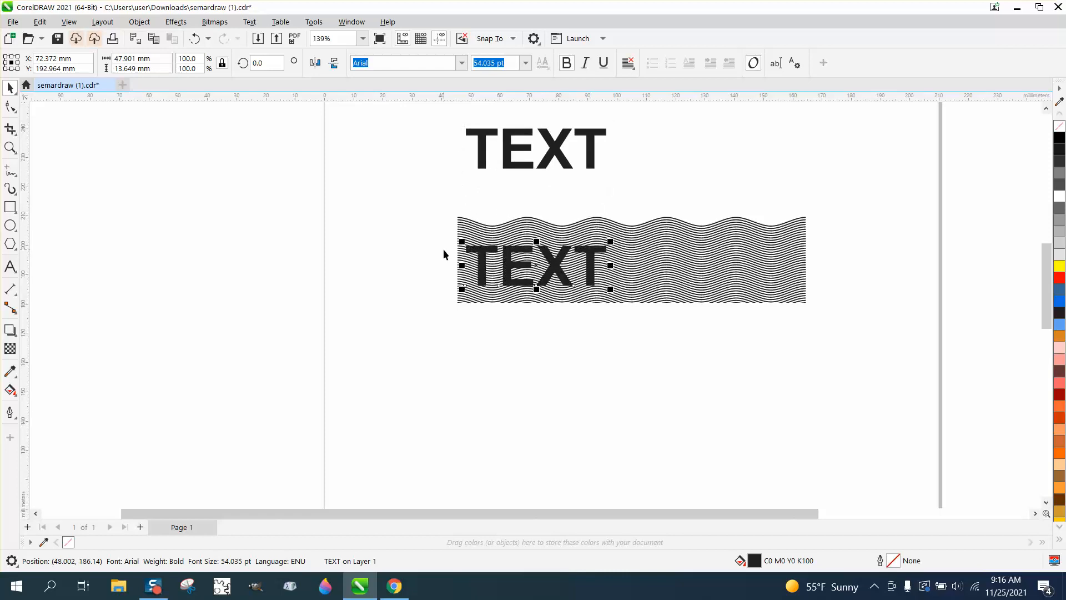
{"action": "mouse_move", "coordinate": [679, 317]}
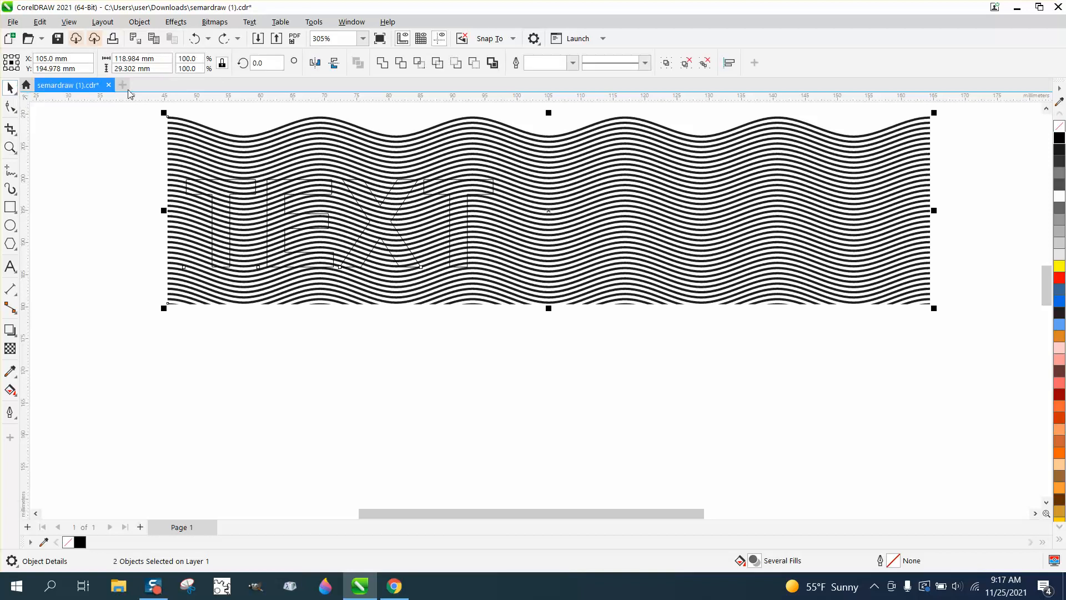
{"action": "mouse_move", "coordinate": [471, 62]}
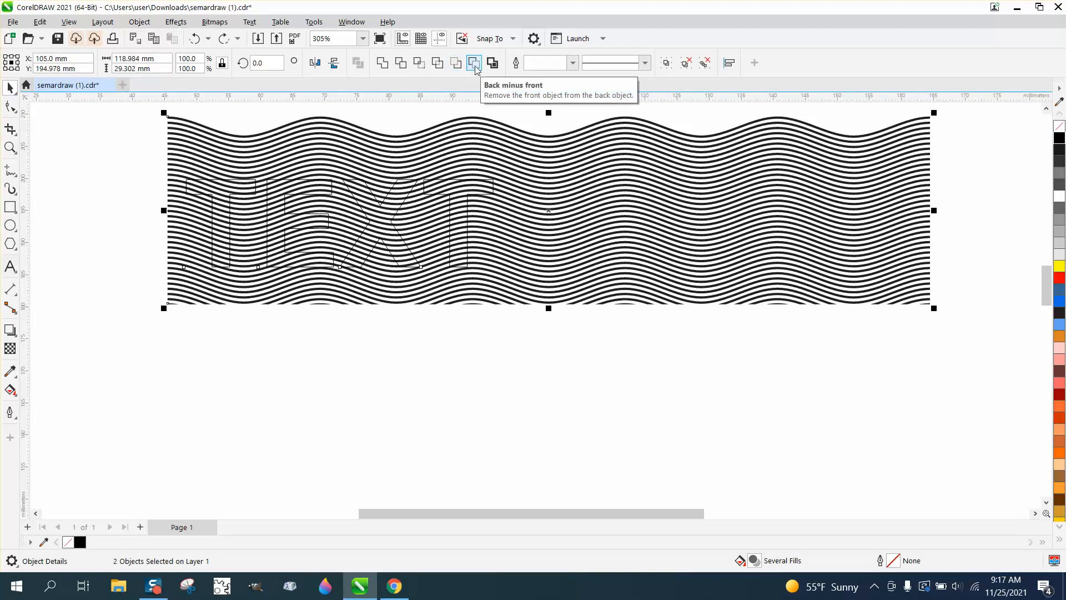
Apply Back minus front so the TEXT is cut out of the wavy lines as blank letters.
{"action": "left_click", "coordinate": [471, 62]}
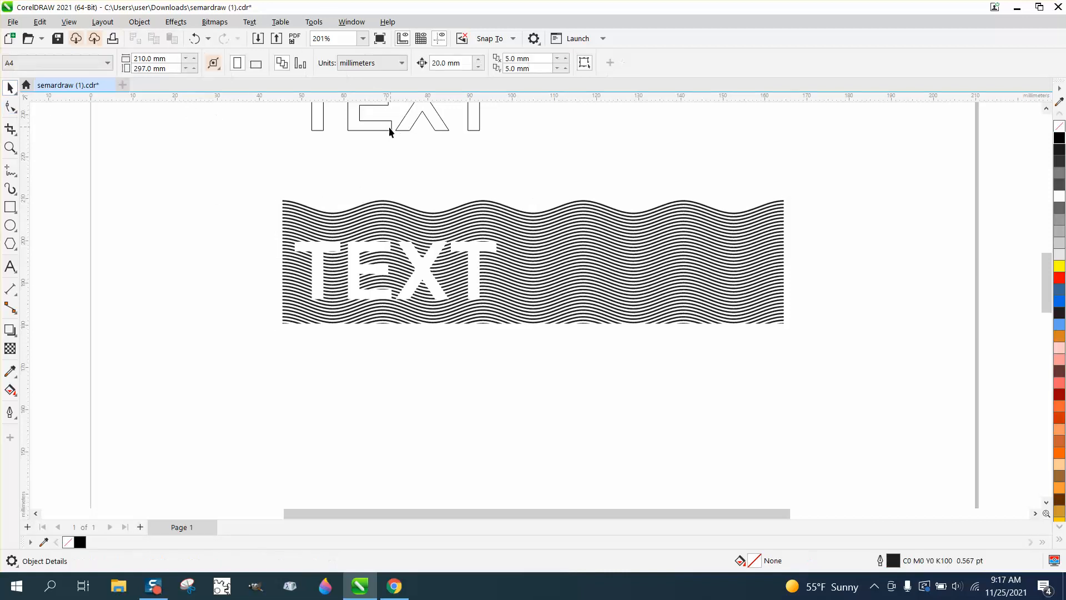
Intersect the outlined TEXT with the strip's right side and move the striped TEXT above.
{"action": "left_click", "coordinate": [389, 131]}
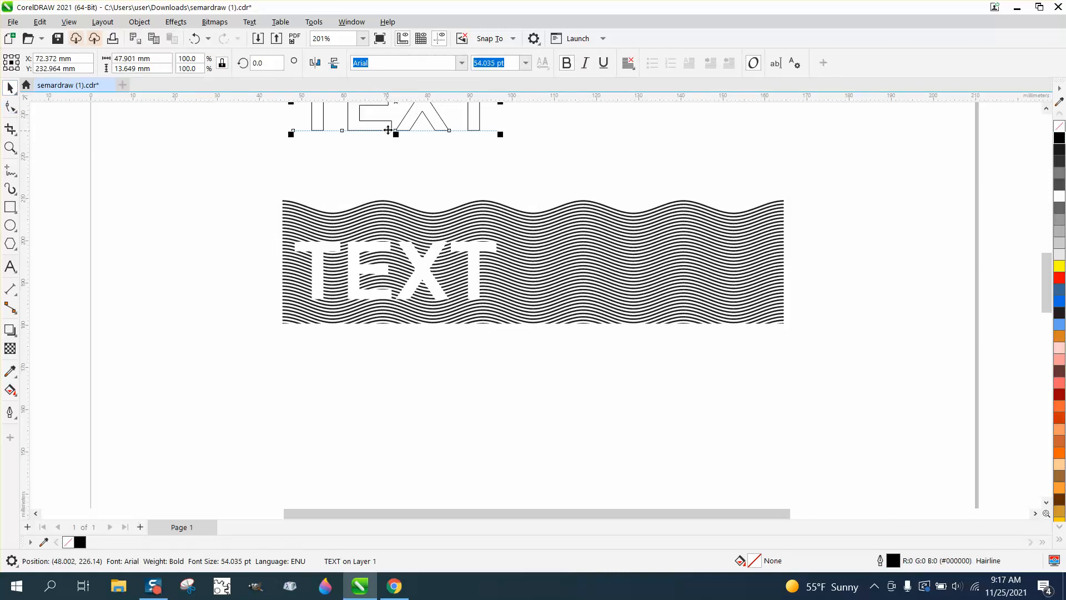
{"action": "left_click_drag", "start_coordinate": [395, 119], "coordinate": [395, 264]}
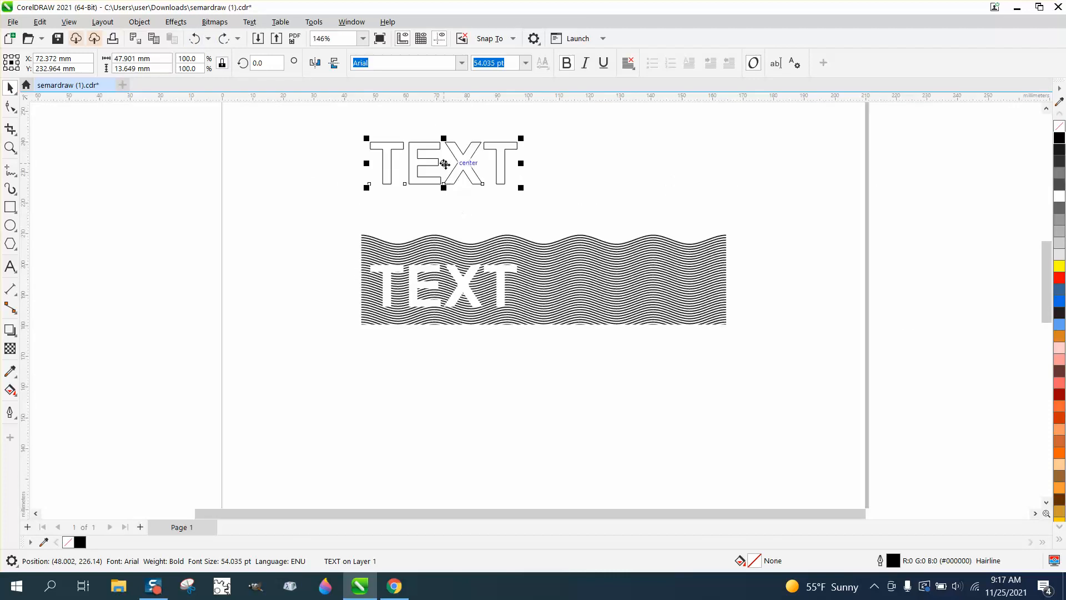
{"action": "left_click_drag", "start_coordinate": [443, 163], "coordinate": [653, 284]}
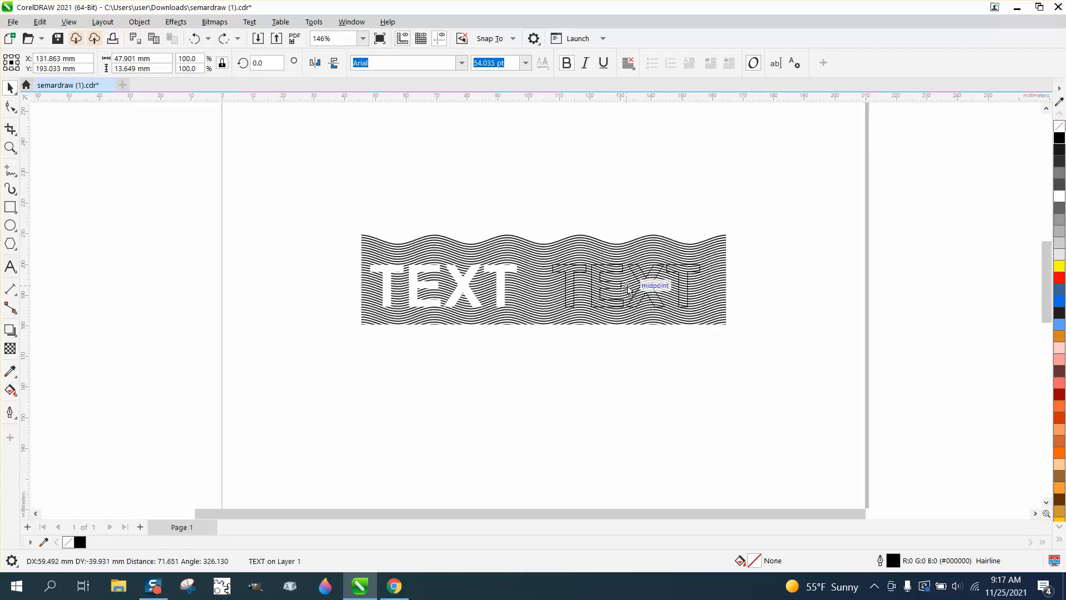
{"action": "left_click", "coordinate": [645, 286]}
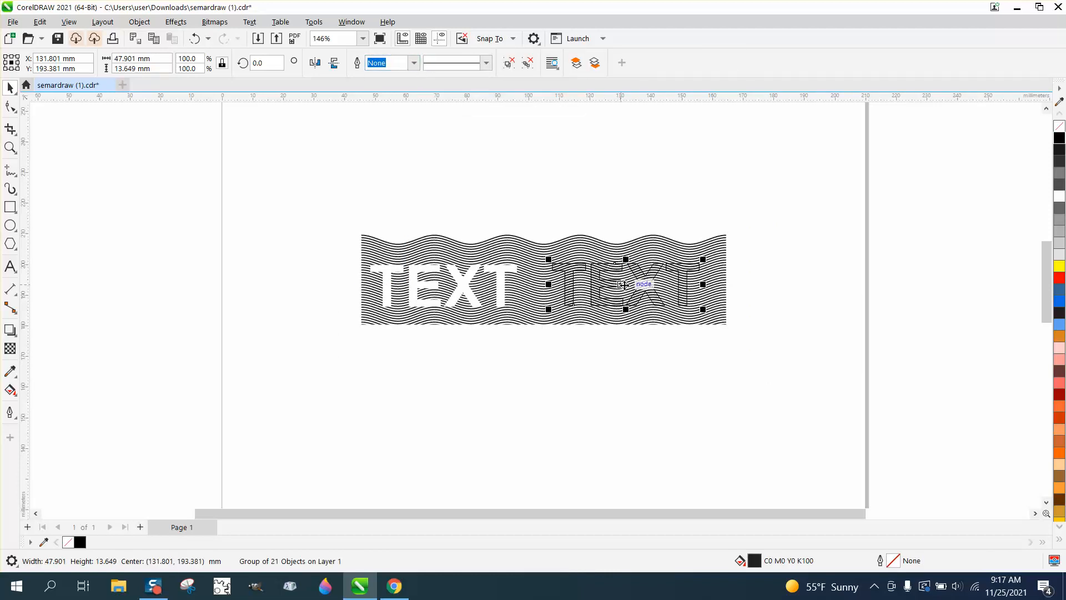
{"action": "left_click_drag", "start_coordinate": [618, 282], "coordinate": [619, 209]}
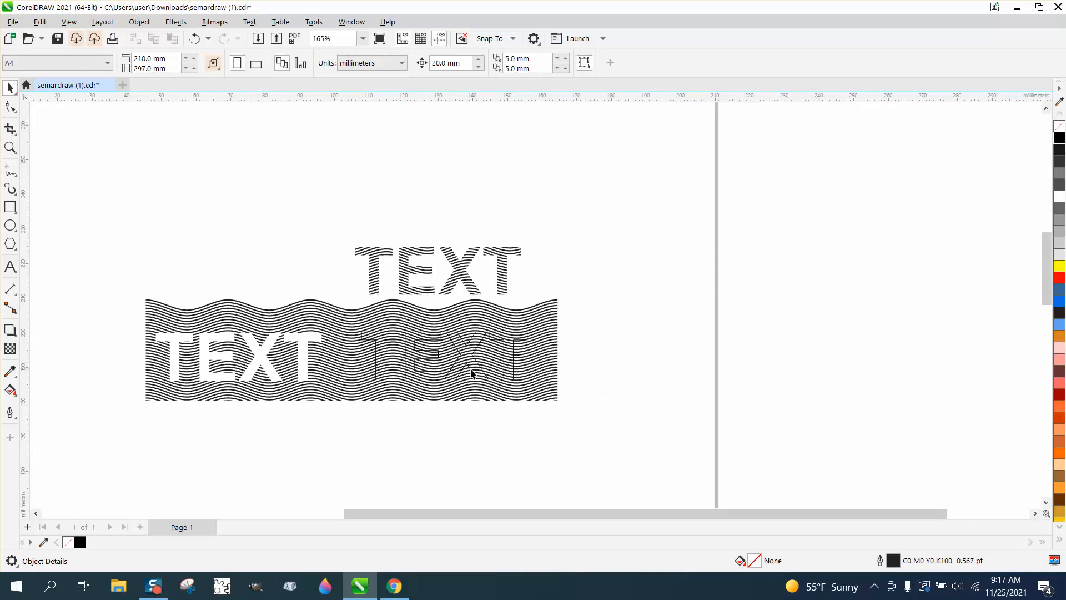
Copy the outlined TEXT below the strip, knock the other out of the waves, and outline the copy red.
{"action": "left_click_drag", "start_coordinate": [471, 373], "coordinate": [444, 423]}
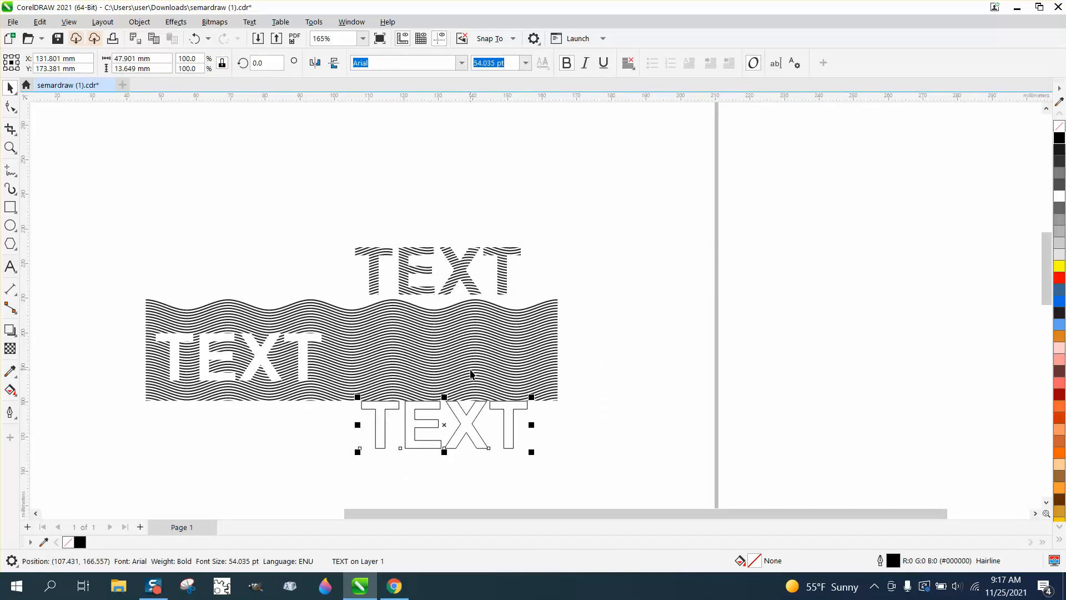
{"action": "left_click_drag", "start_coordinate": [444, 423], "coordinate": [444, 492]}
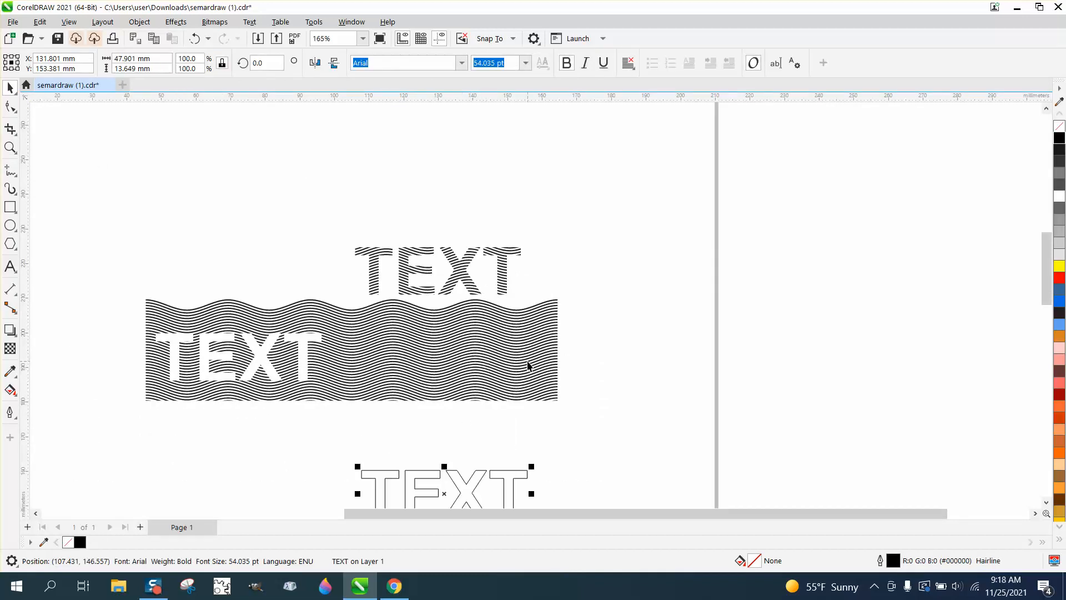
{"action": "left_click_drag", "start_coordinate": [443, 484], "coordinate": [443, 359]}
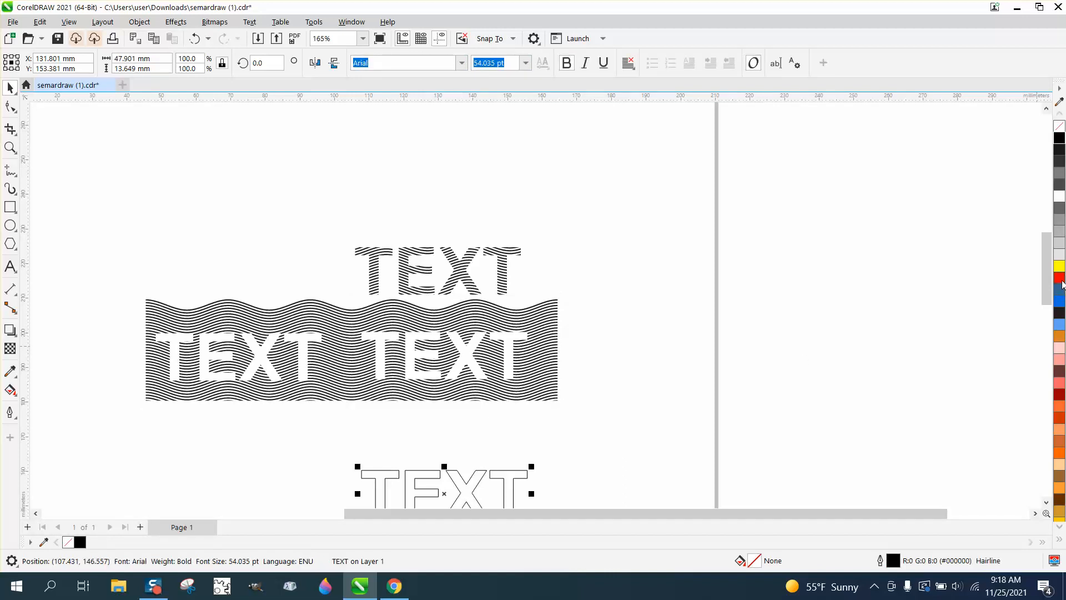
{"action": "left_click", "coordinate": [1059, 276]}
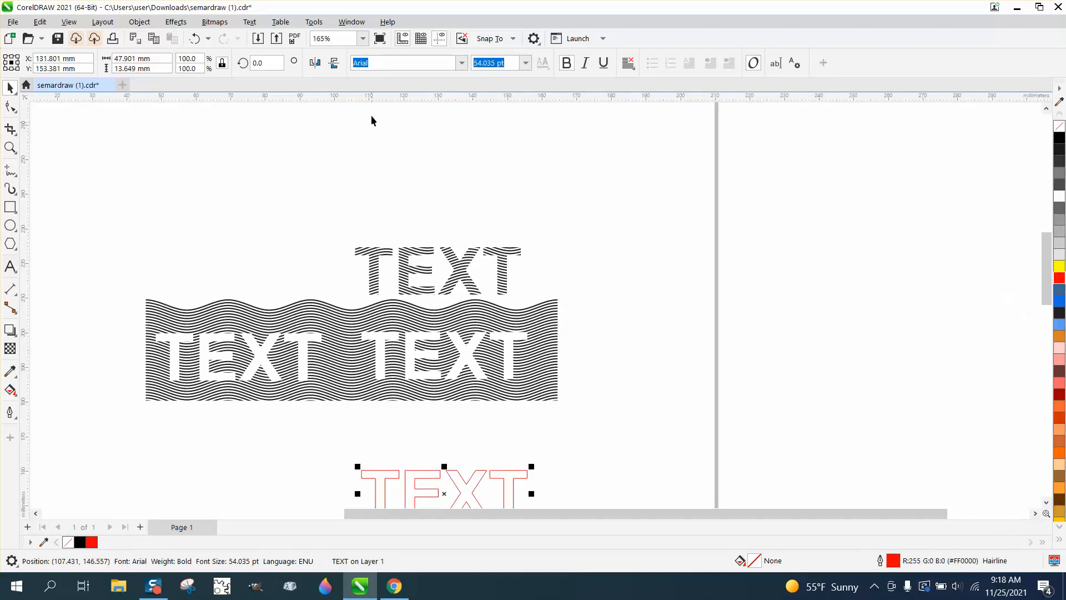
Set the red TEXT's outline width to 0.75 pt in the Outline Pen dialog.
{"action": "left_click", "coordinate": [524, 62]}
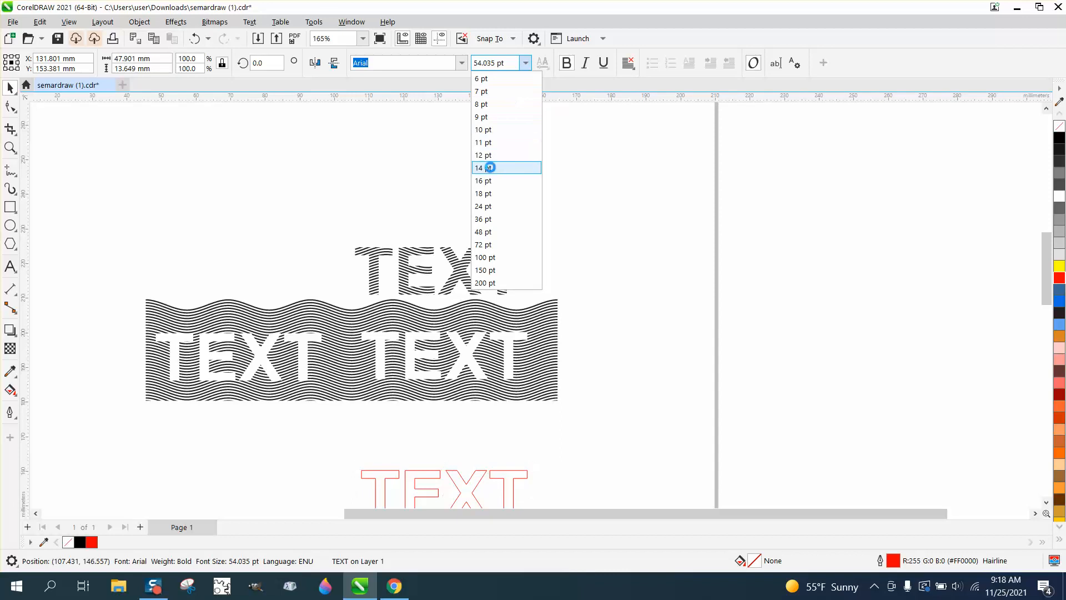
{"action": "left_click", "coordinate": [488, 166]}
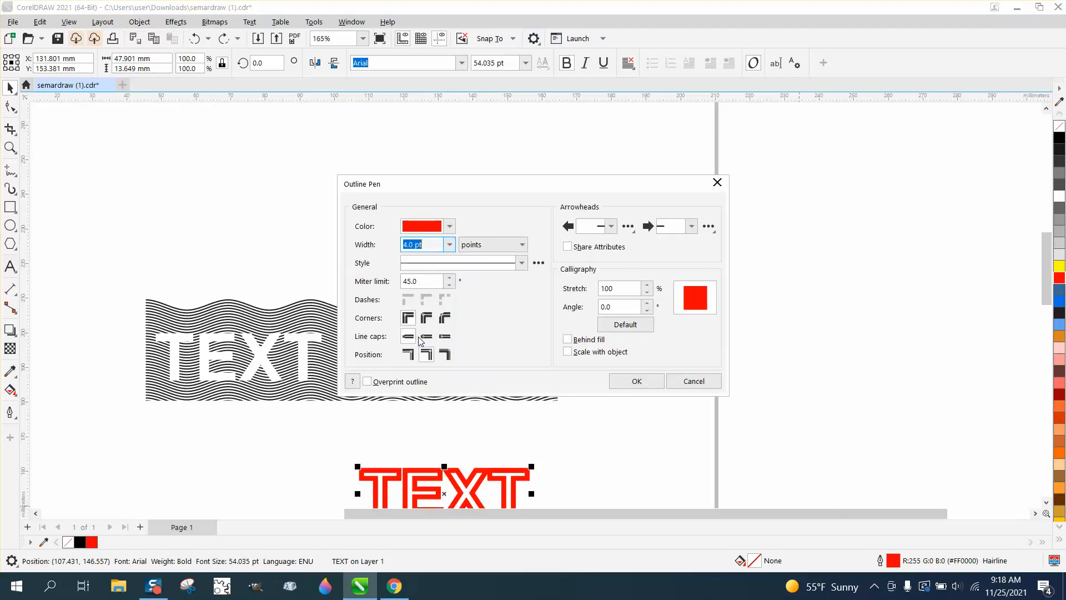
{"action": "left_click", "coordinate": [448, 245]}
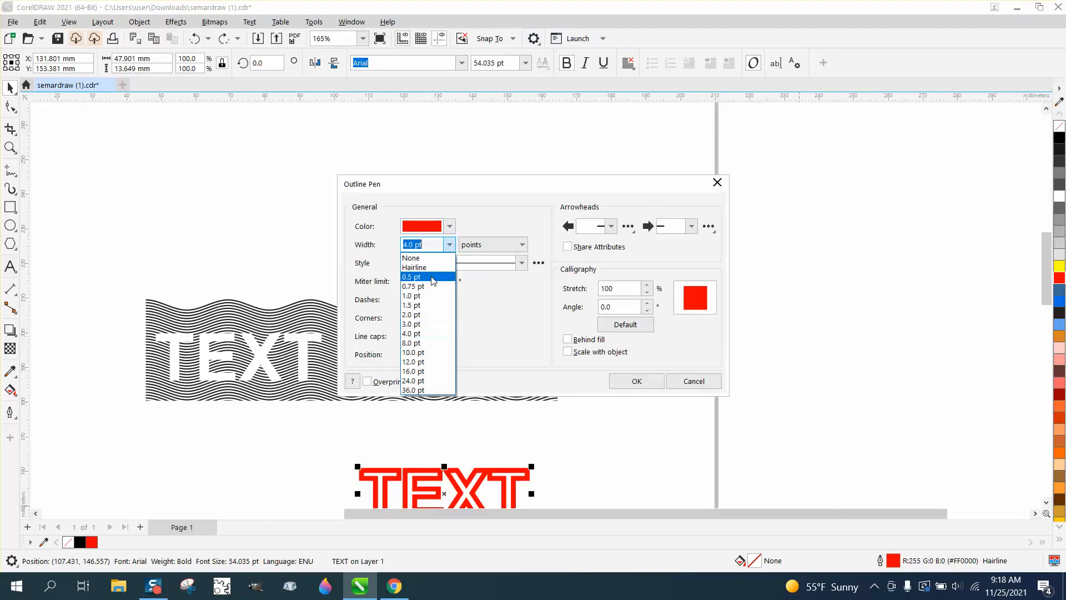
{"action": "left_click", "coordinate": [412, 286]}
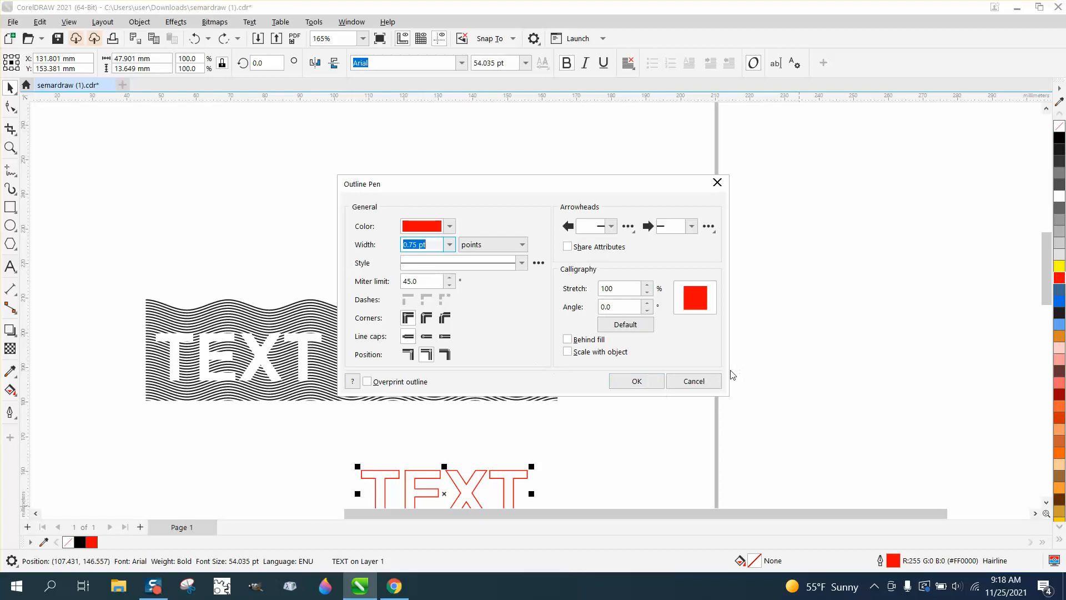